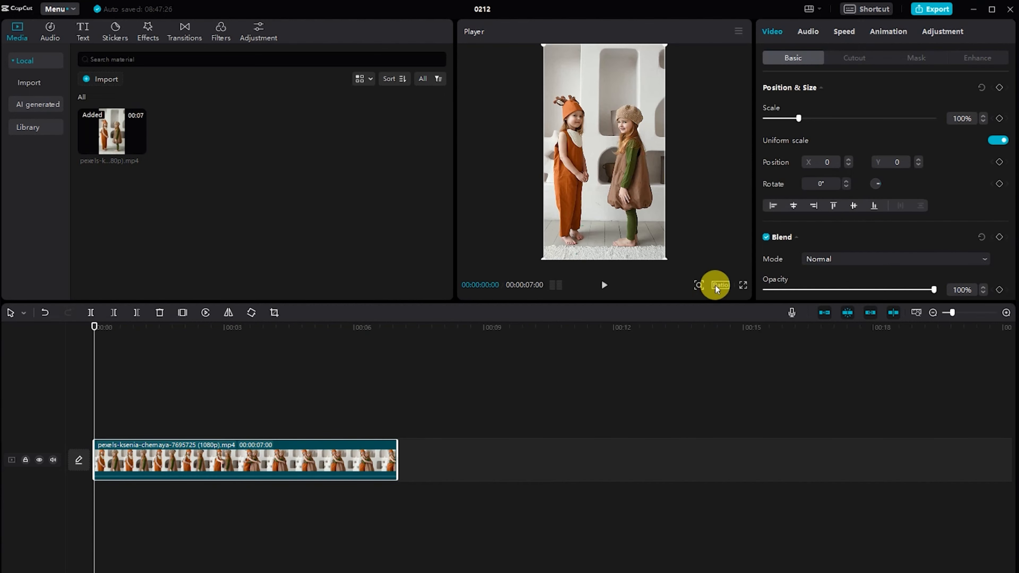
# Step: Set the canvas aspect ratio to 16:9 from the Player's ratio list
pyautogui.click(719, 285)
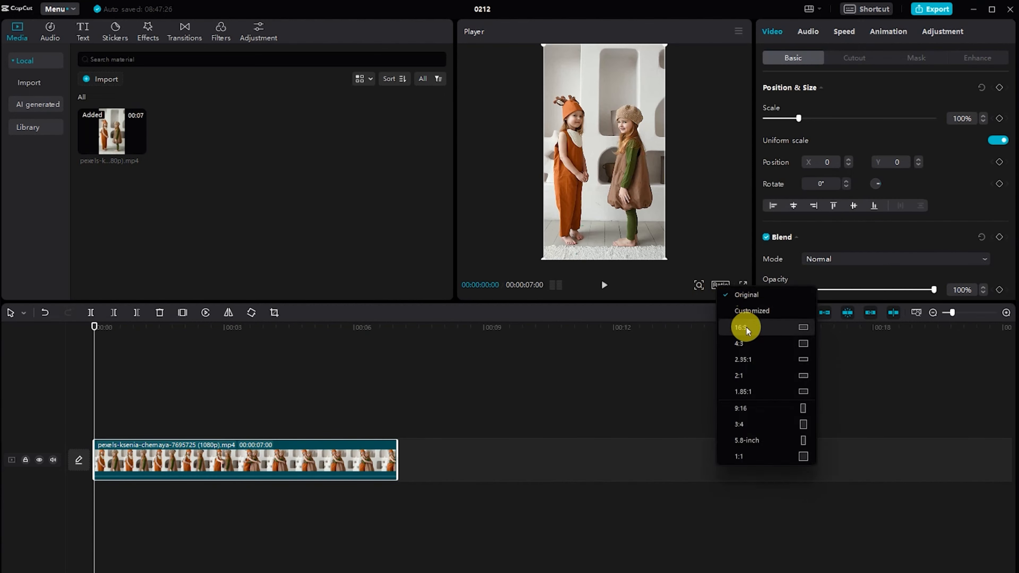
pyautogui.click(740, 327)
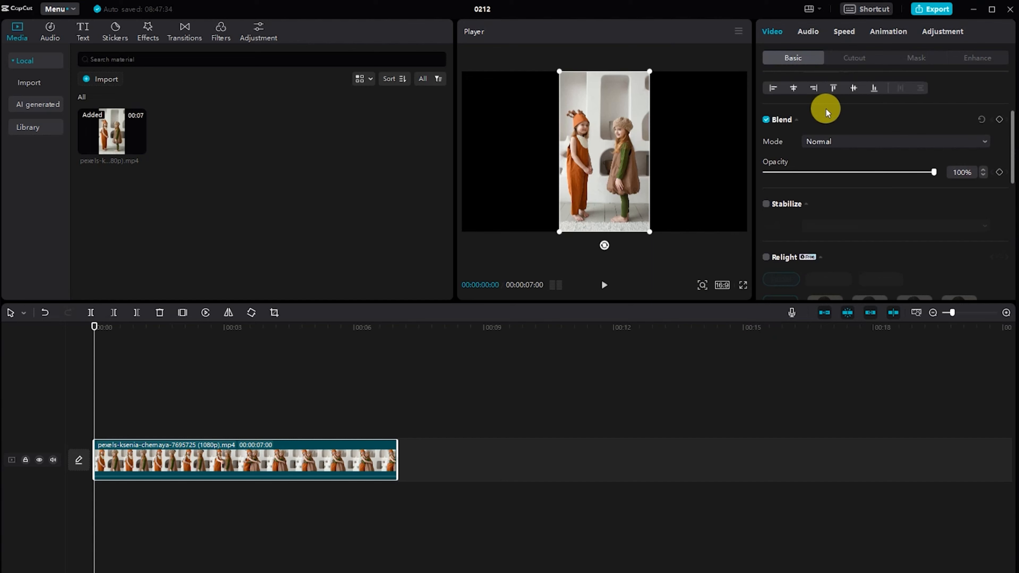
# Step: Set the Canvas background to Blur in the Video Basic panel
pyautogui.scroll(-3)
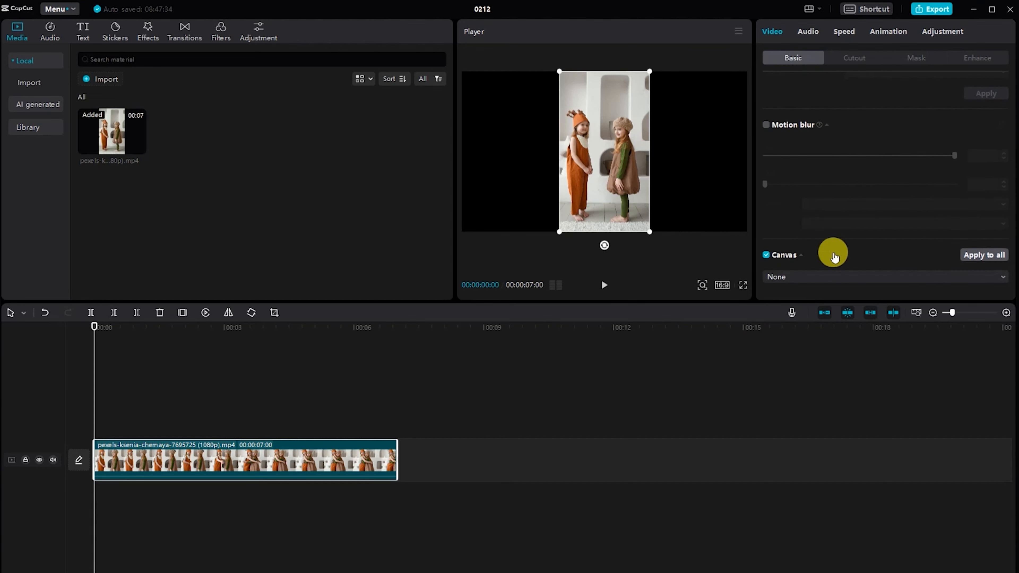
pyautogui.click(883, 277)
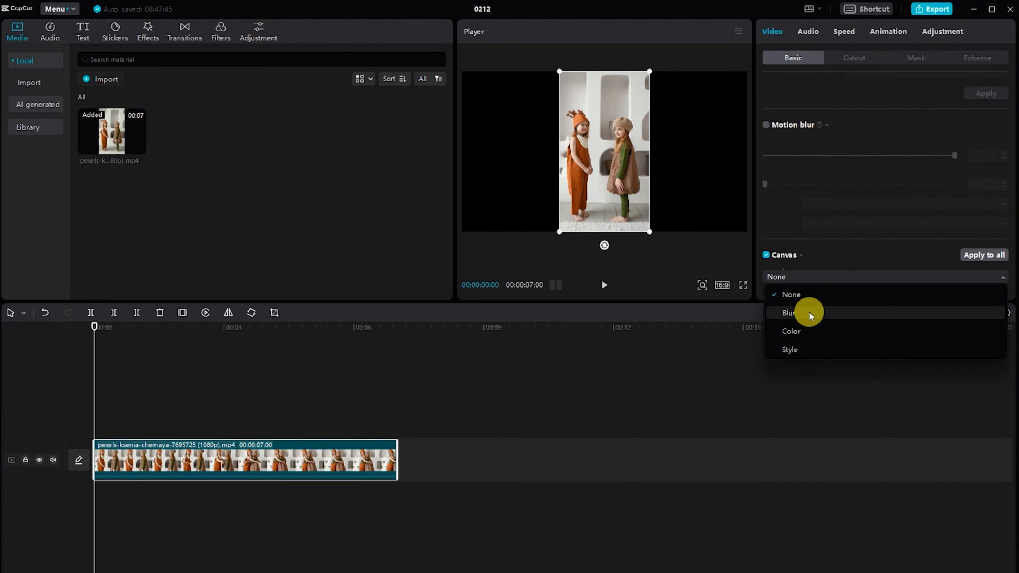
pyautogui.click(788, 312)
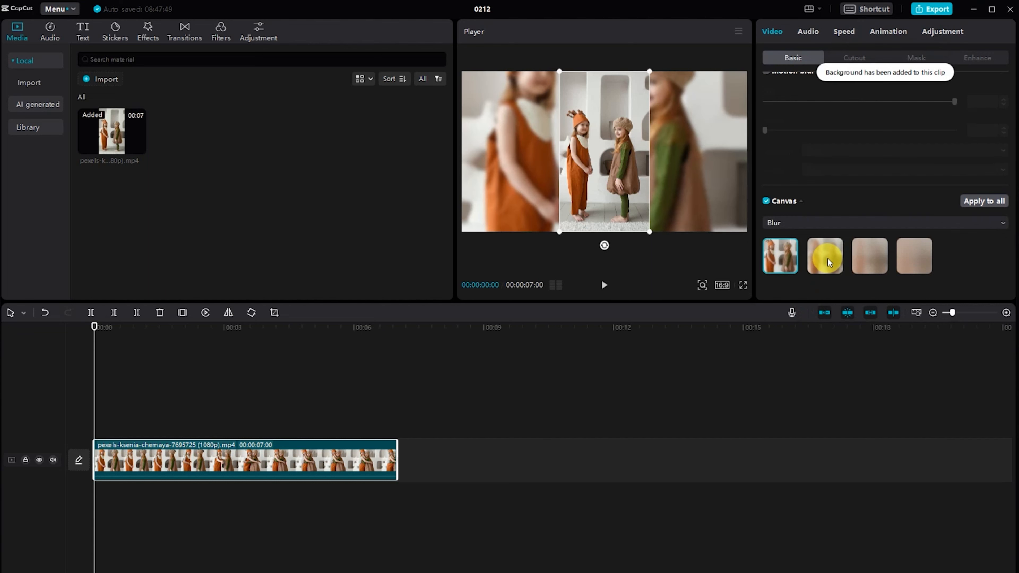